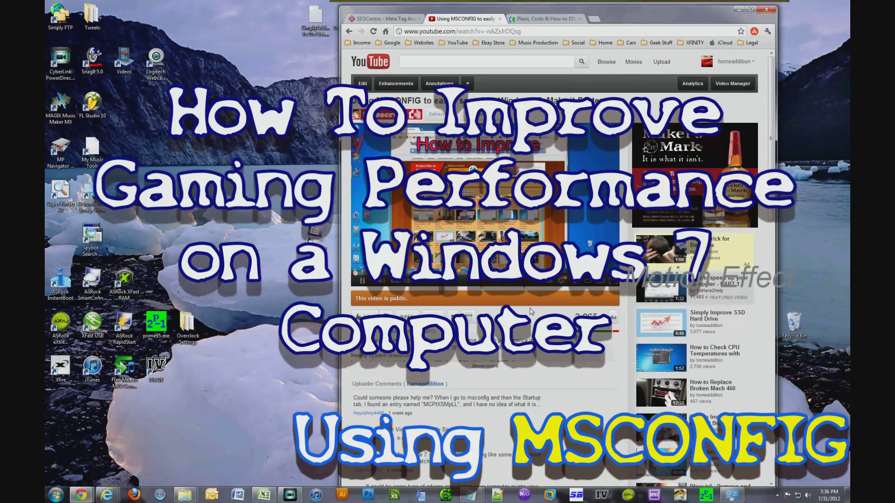
# - Scroll the HomeAddition channel page to its featured video
pyautogui.scroll(-3)
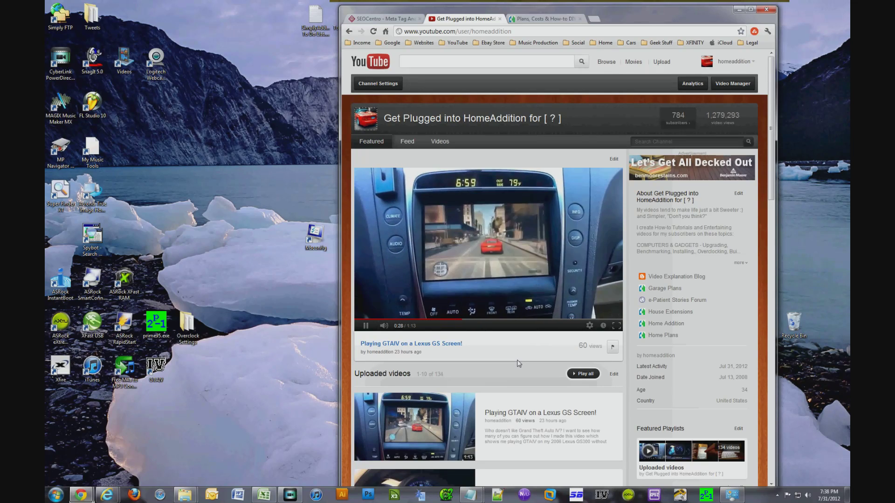
# - Put the browser away to reveal the Excel list of stoppable processes and services
pyautogui.click(618, 326)
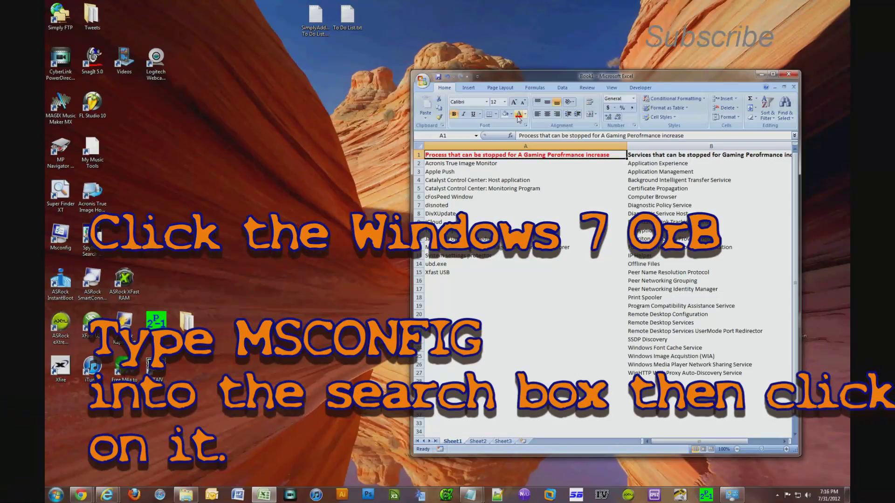
# - Point out cFosSpeed Window in the list, move the Msconfig shortcut and launch System Configuration
pyautogui.click(448, 197)
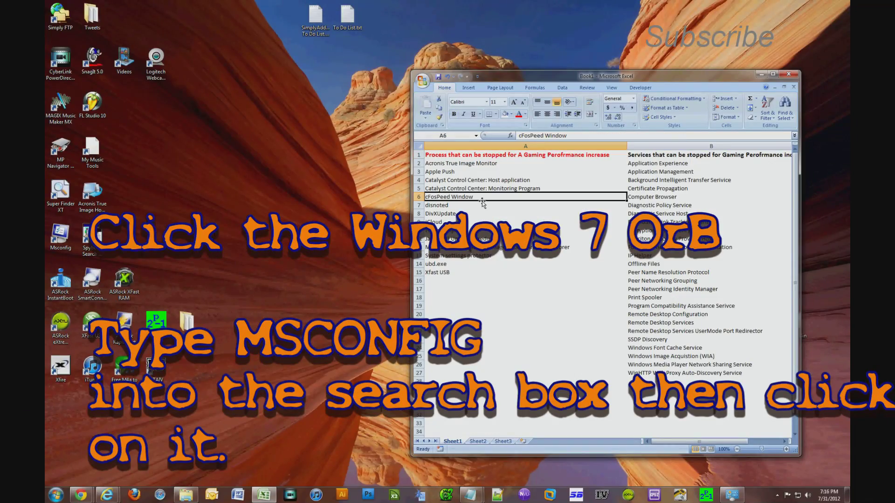
pyautogui.moveTo(461, 163); pyautogui.dragTo(438, 272)
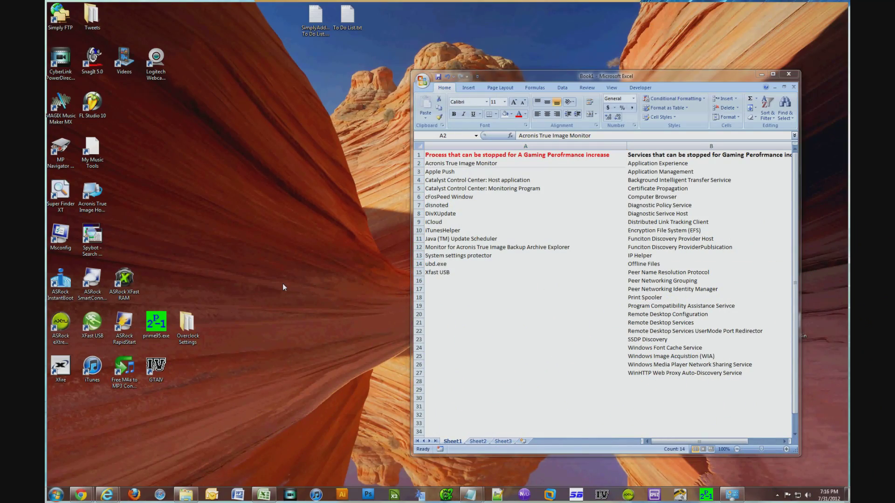
pyautogui.click(60, 234)
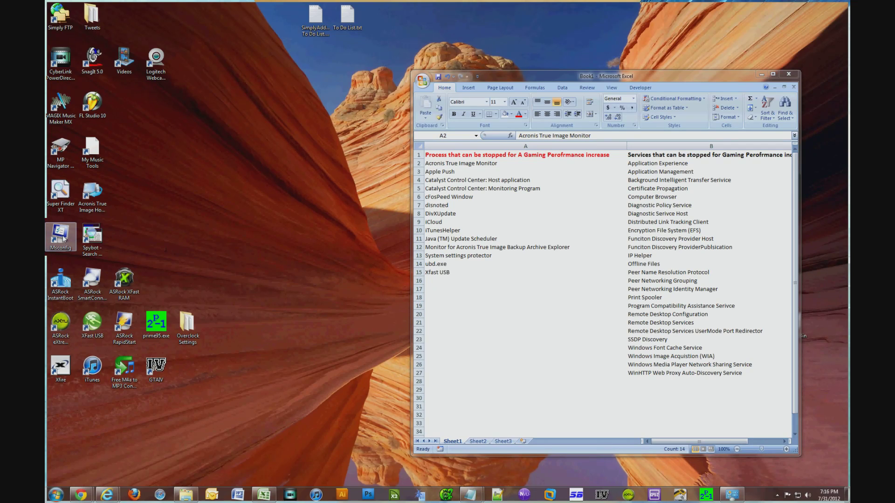
pyautogui.moveTo(60, 236); pyautogui.dragTo(316, 237)
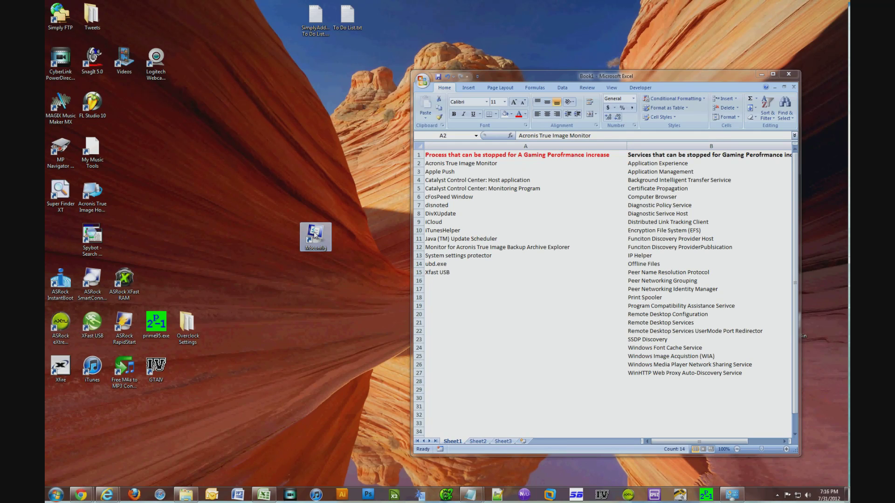
pyautogui.doubleClick(315, 235)
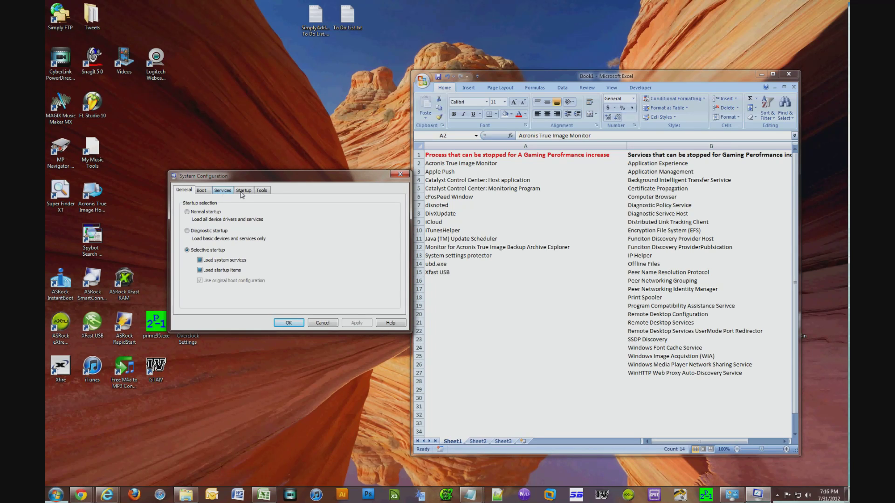
# - On the Startup list, turn off both Acronis True Image entries and work down toward Apple Push
pyautogui.click(244, 190)
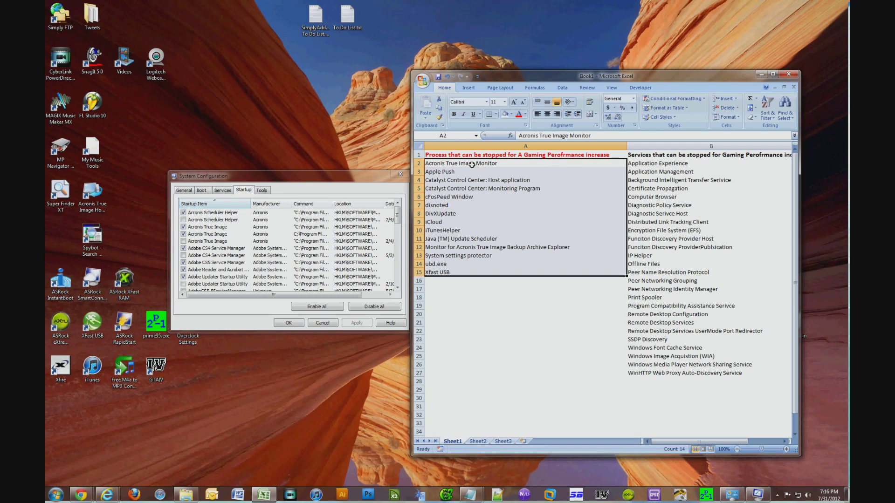
pyautogui.click(207, 234)
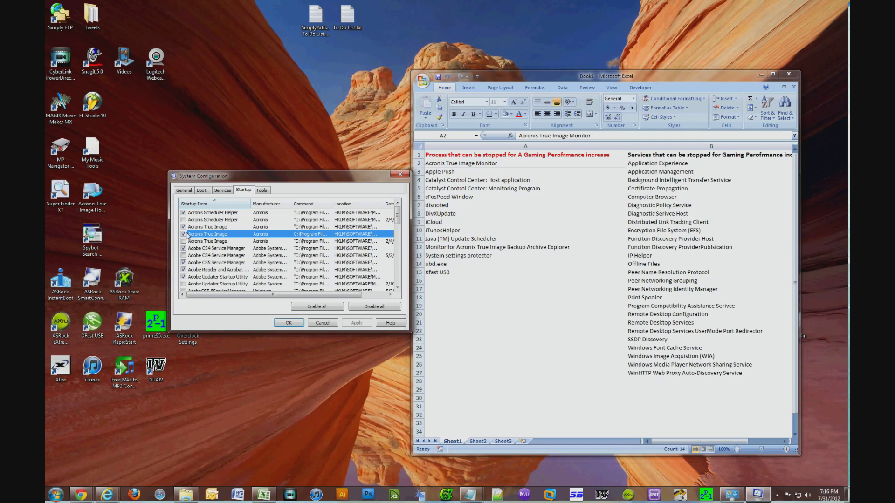
pyautogui.click(184, 234)
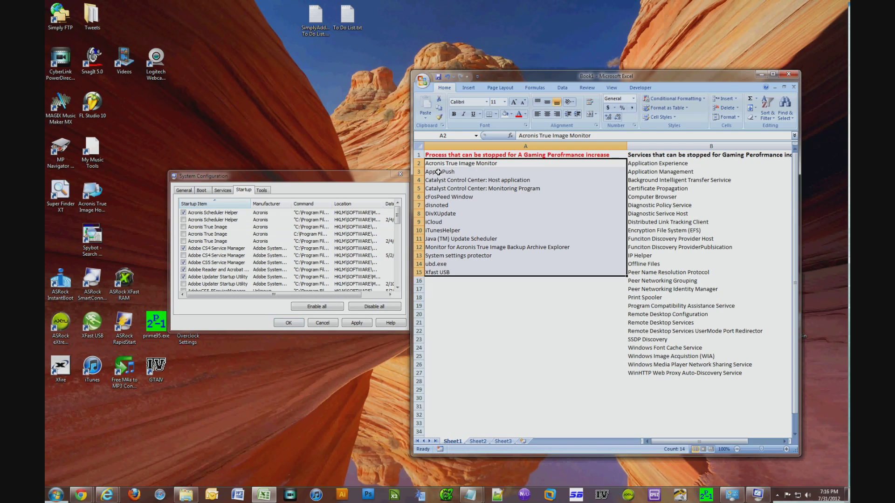
pyautogui.click(438, 172)
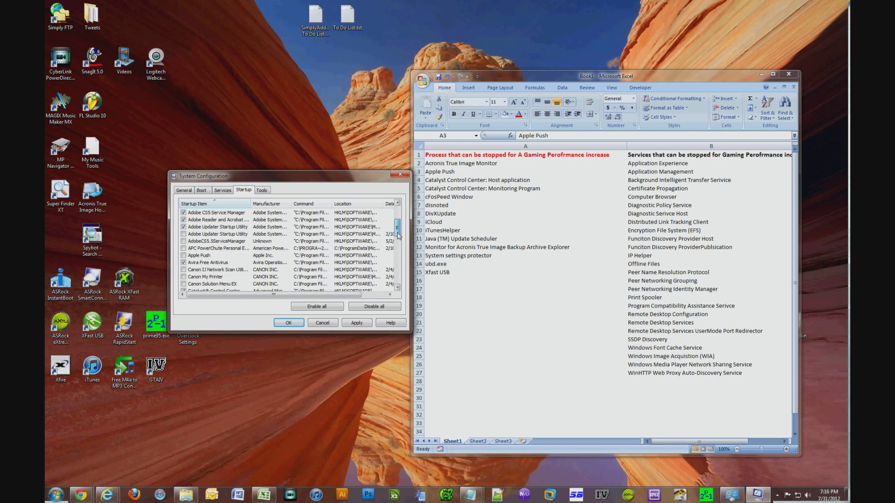
pyautogui.scroll(-3)
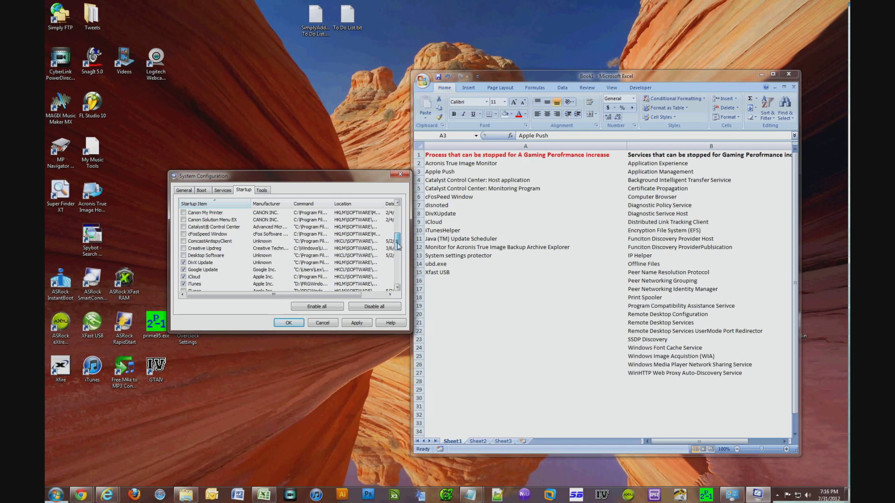
pyautogui.scroll(-3)
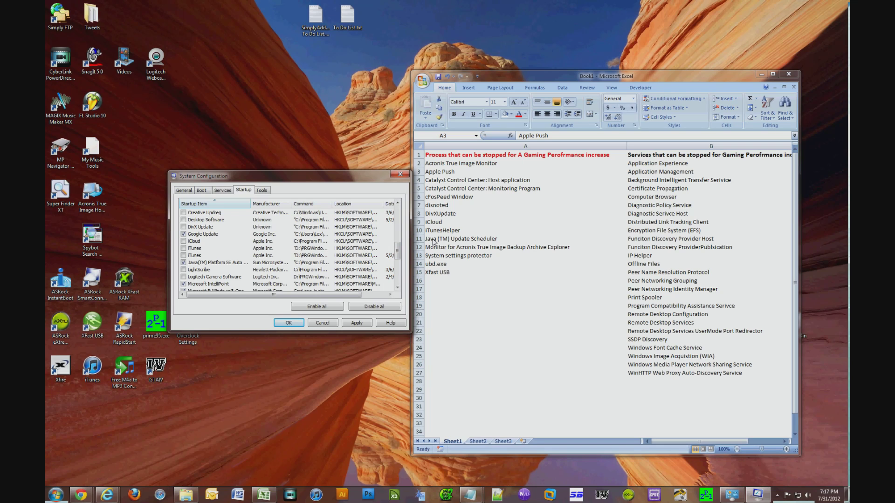
pyautogui.moveTo(313, 254)
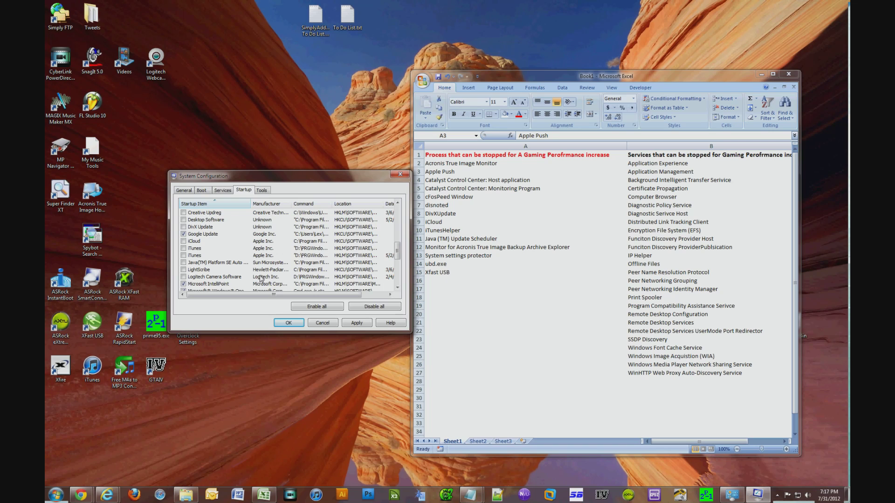
# - Turn off the XFastUSB startup entry, the last listed process, and move on to the services sheet
pyautogui.click(396, 251)
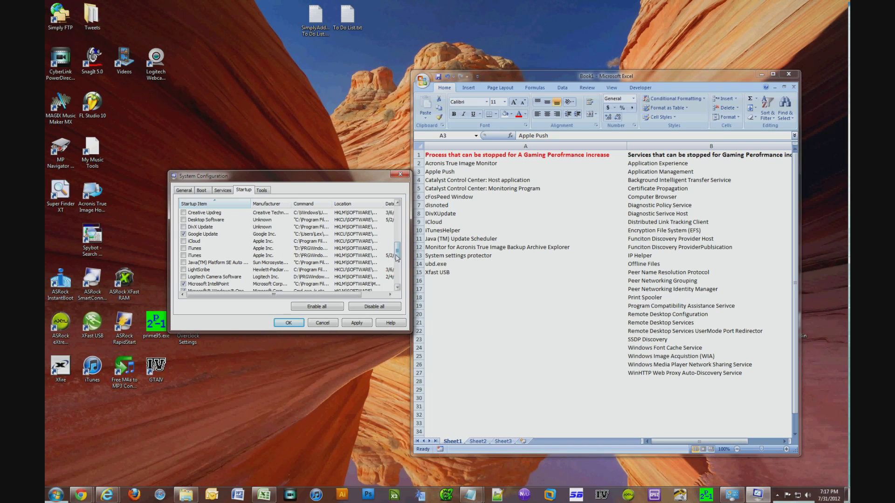
pyautogui.scroll(-3)
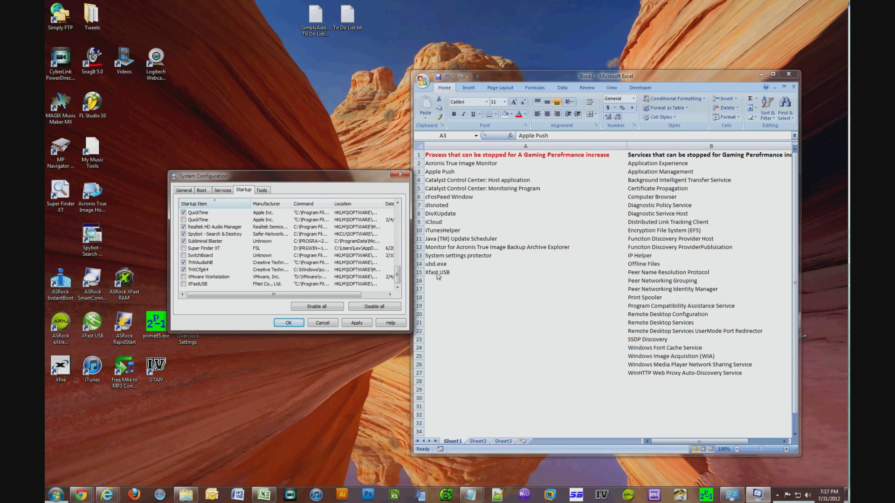
pyautogui.click(438, 272)
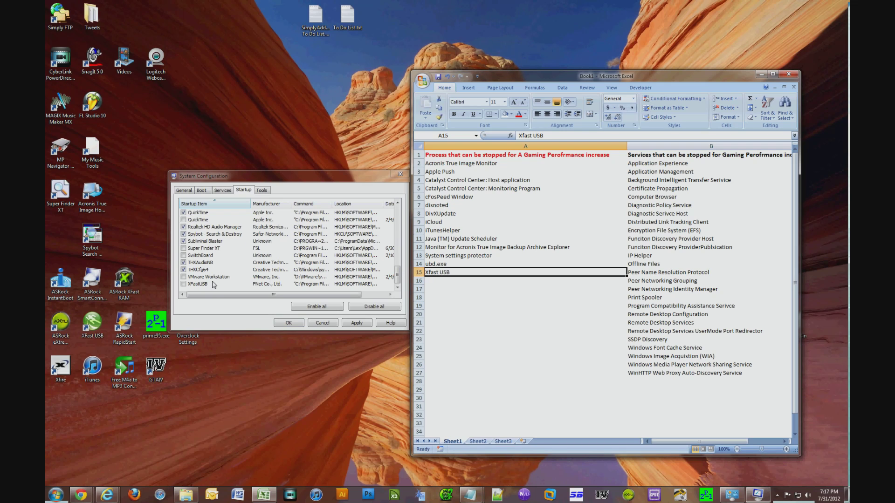
pyautogui.click(197, 284)
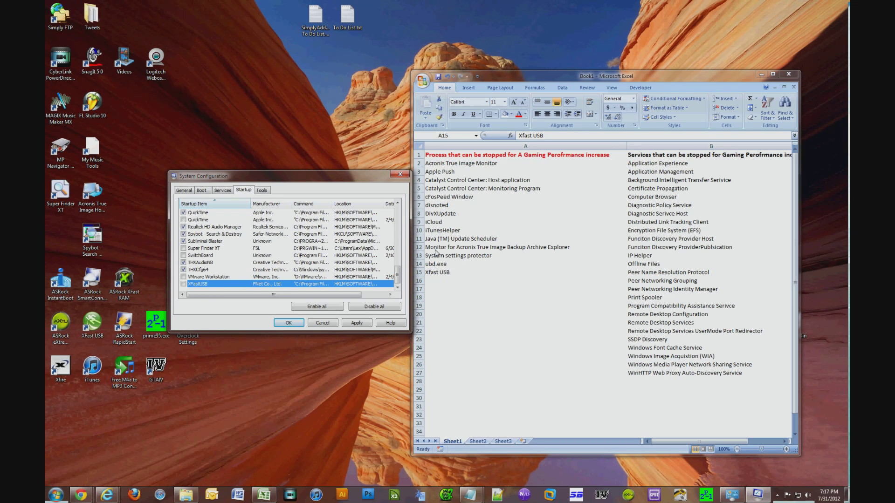
pyautogui.moveTo(440, 258)
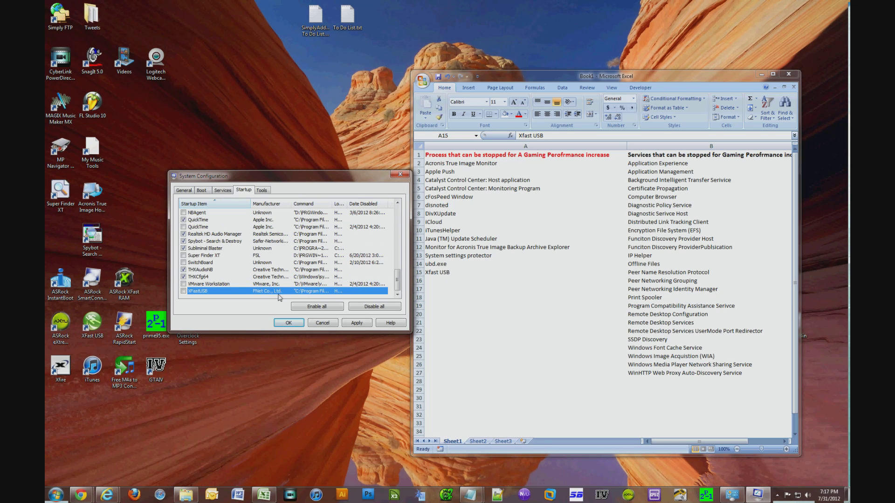
pyautogui.click(356, 324)
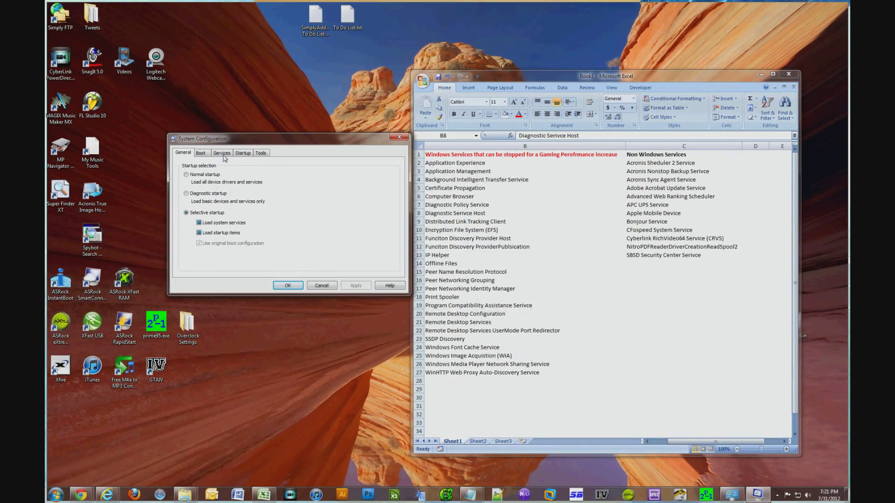
# - Show the Services list and turn off the Application Experience service
pyautogui.click(222, 153)
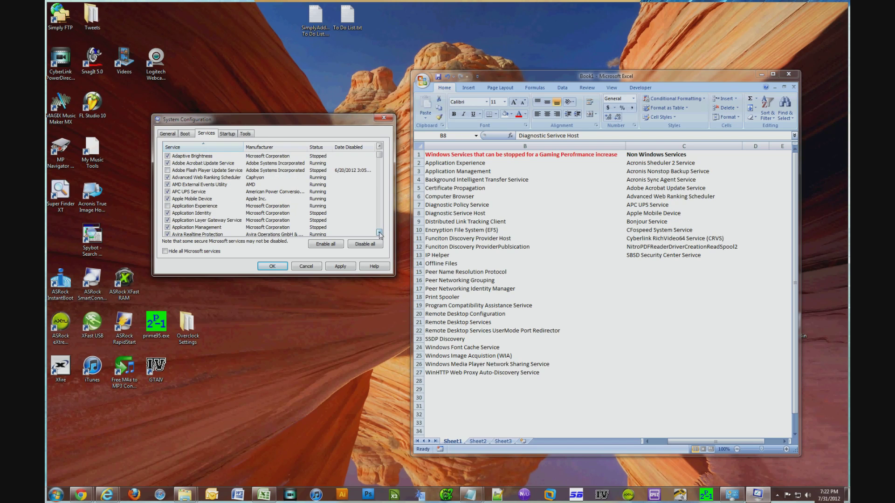
pyautogui.click(379, 234)
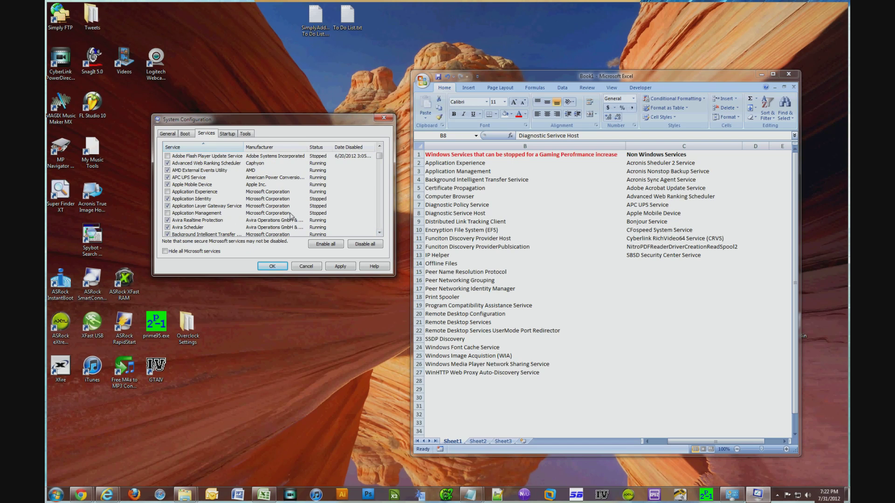
pyautogui.moveTo(376, 221)
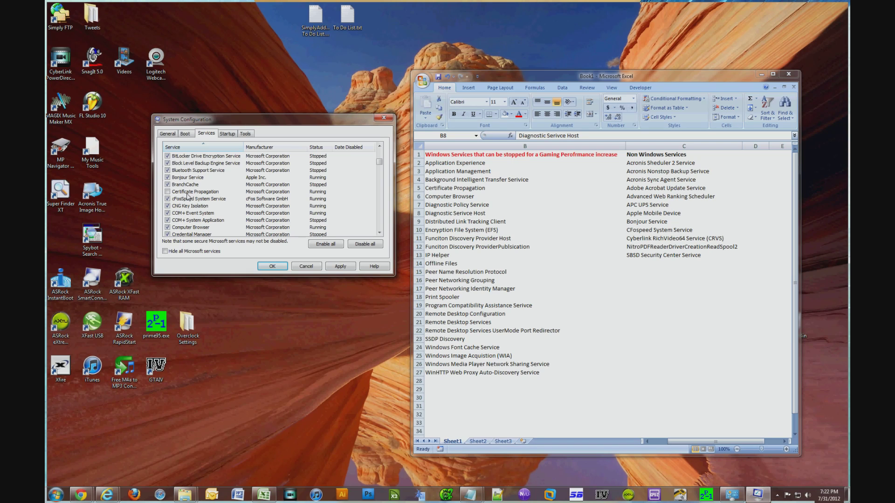
pyautogui.moveTo(446, 213)
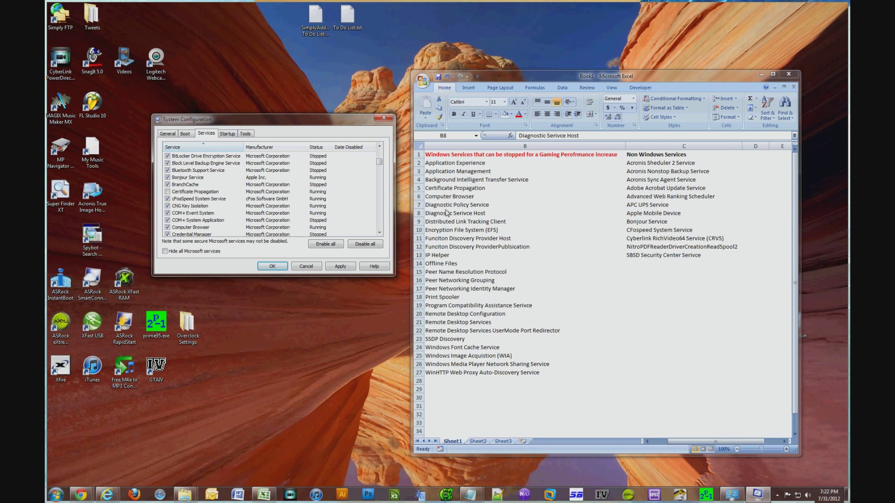
# - Select the next Windows service in the spreadsheet list to disable
pyautogui.click(450, 197)
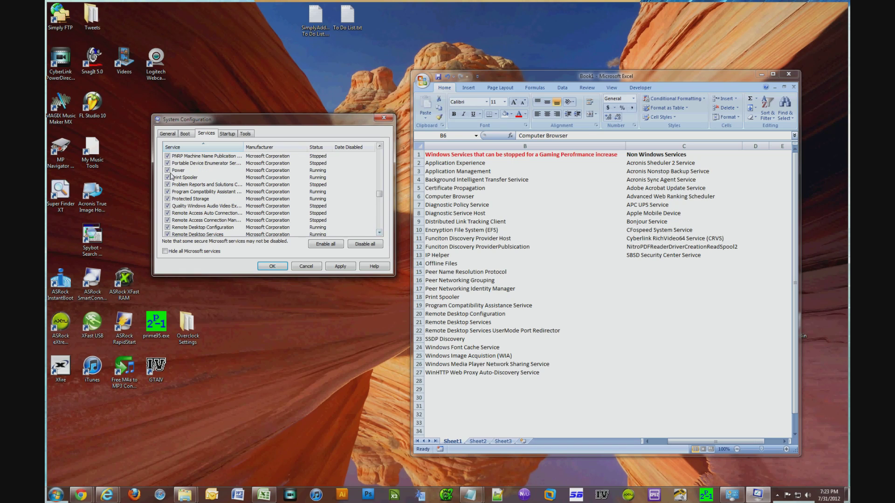
# - Turn off Print Spooler, Program Compatibility Assistant and Windows Media Player sharing, then mark the list DONE
pyautogui.click(166, 178)
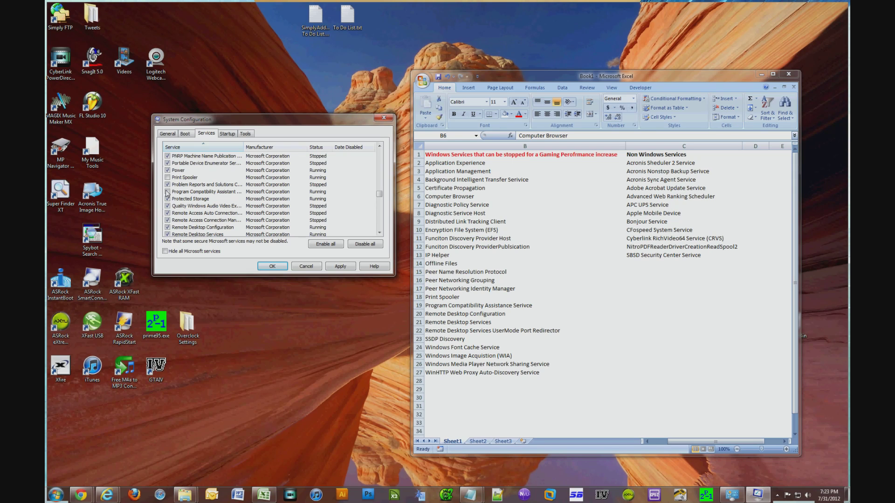
pyautogui.click(378, 234)
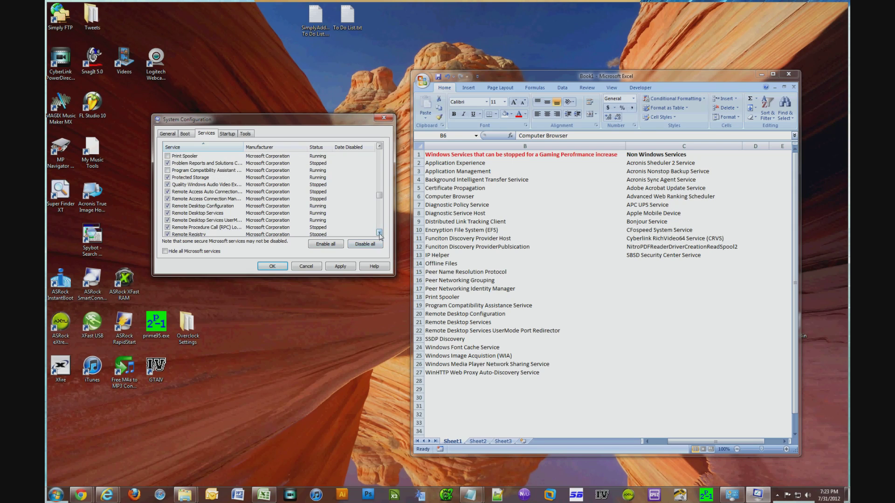
pyautogui.click(379, 234)
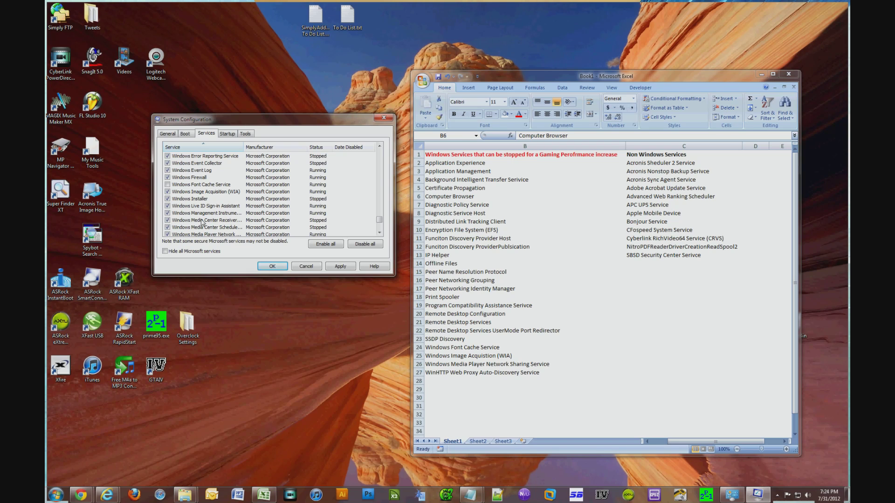
pyautogui.click(205, 220)
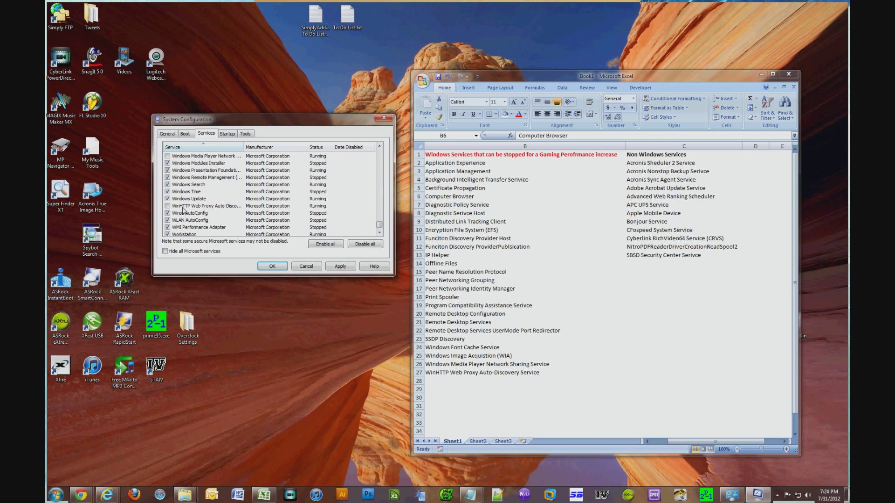
pyautogui.write('DONE :)')
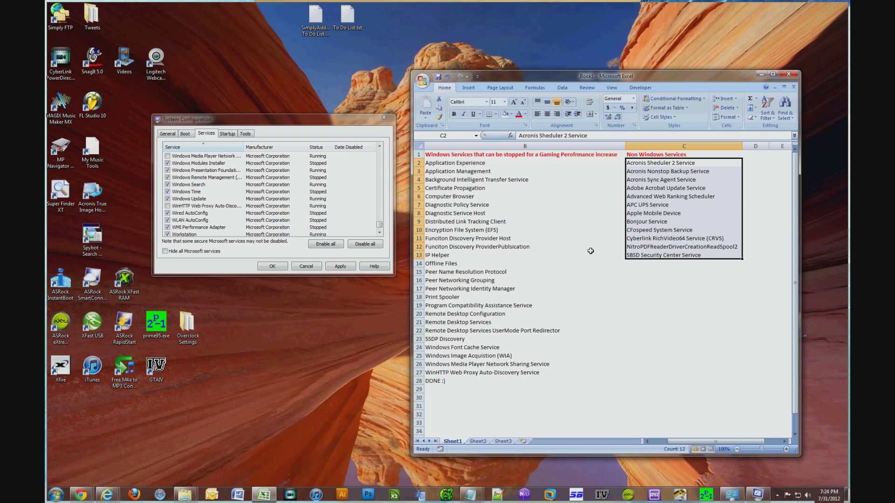
pyautogui.moveTo(379, 222)
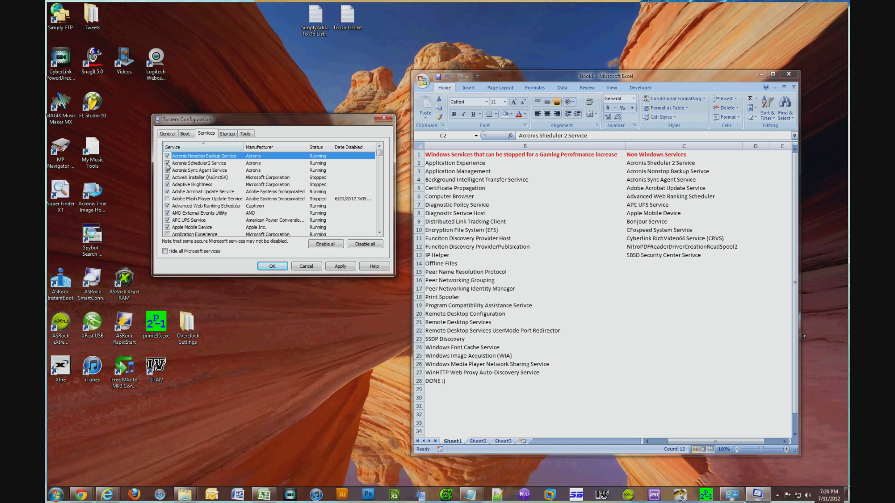
# - Disable the Acronis, APC UPS, Apple Mobile Device and cFosSpeed System services
pyautogui.click(168, 156)
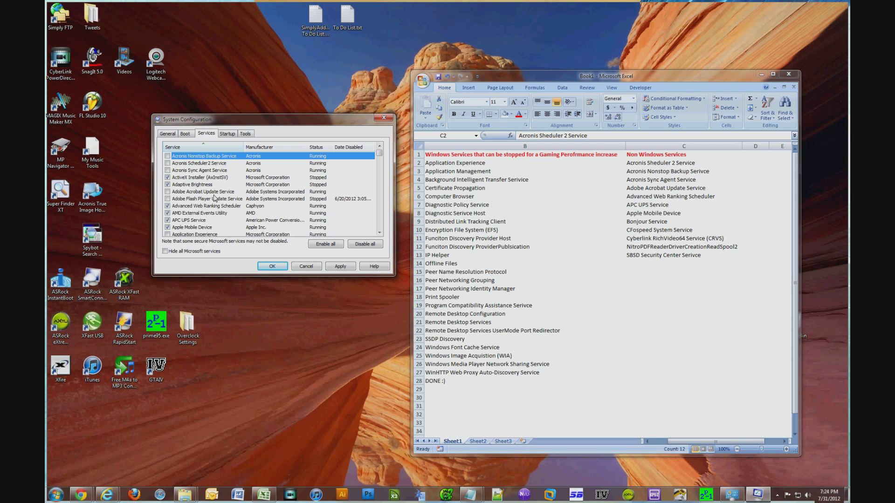
pyautogui.moveTo(650, 204)
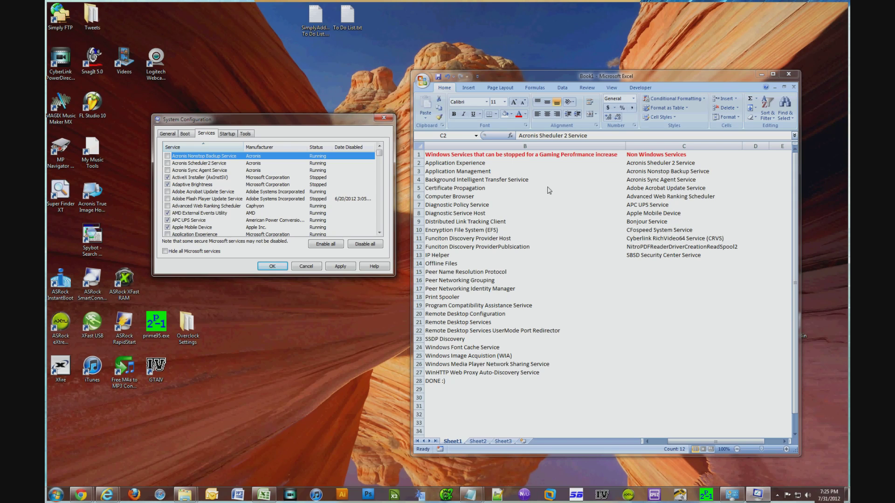
pyautogui.moveTo(643, 211)
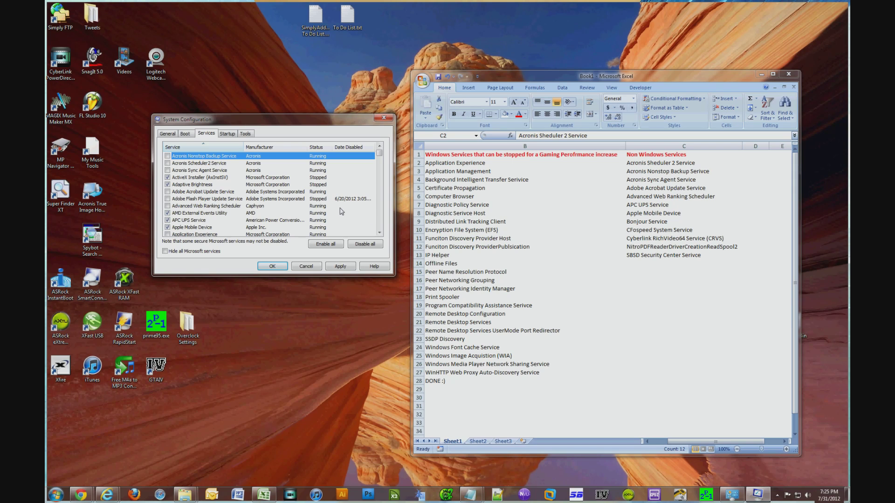
pyautogui.click(168, 228)
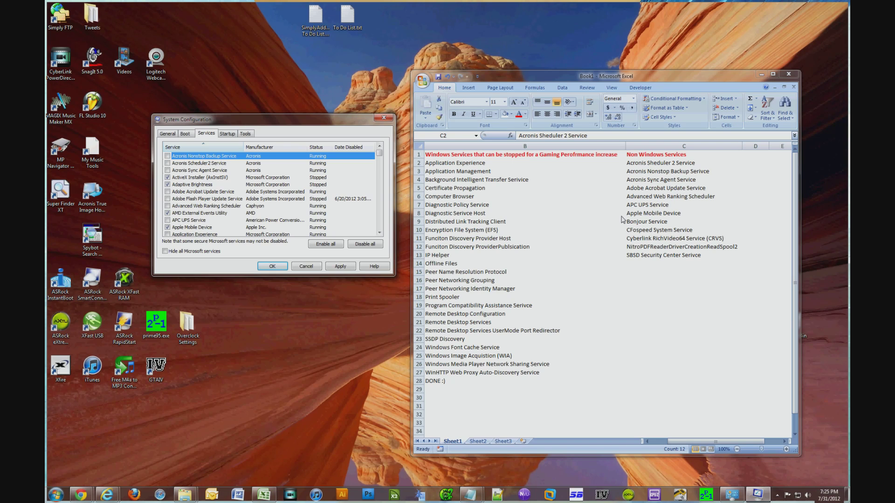
pyautogui.moveTo(543, 232)
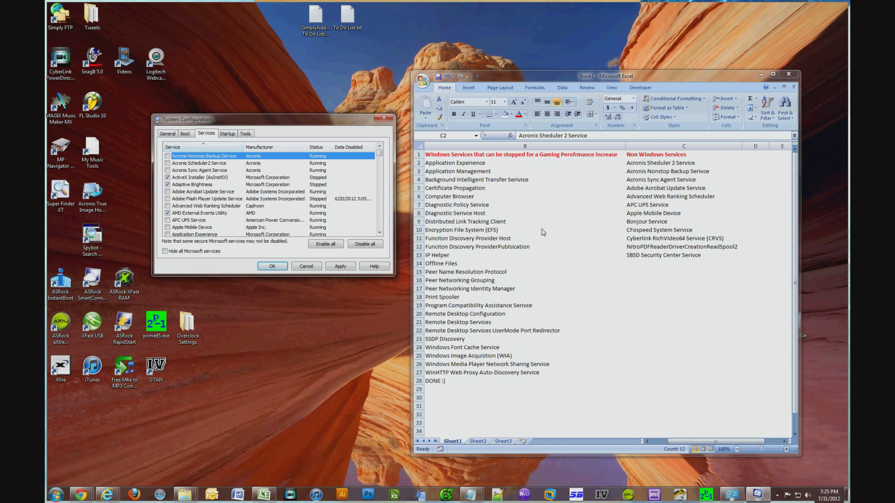
pyautogui.scroll(-3)
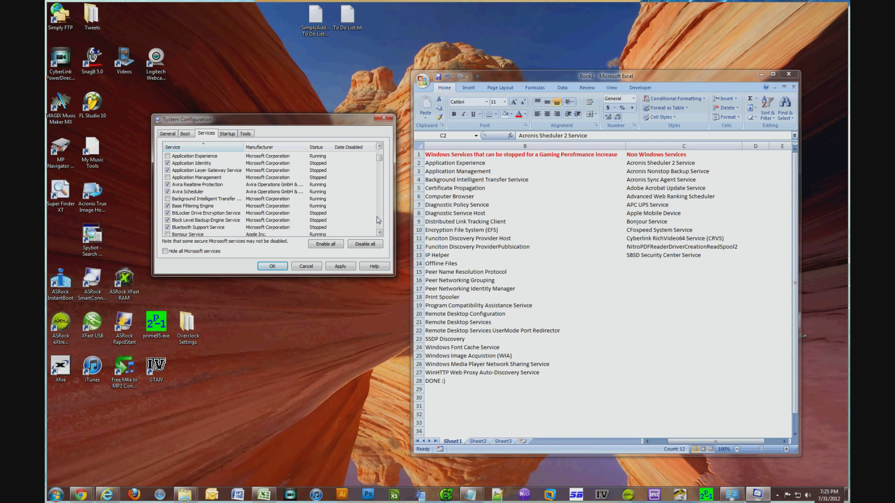
pyautogui.scroll(-3)
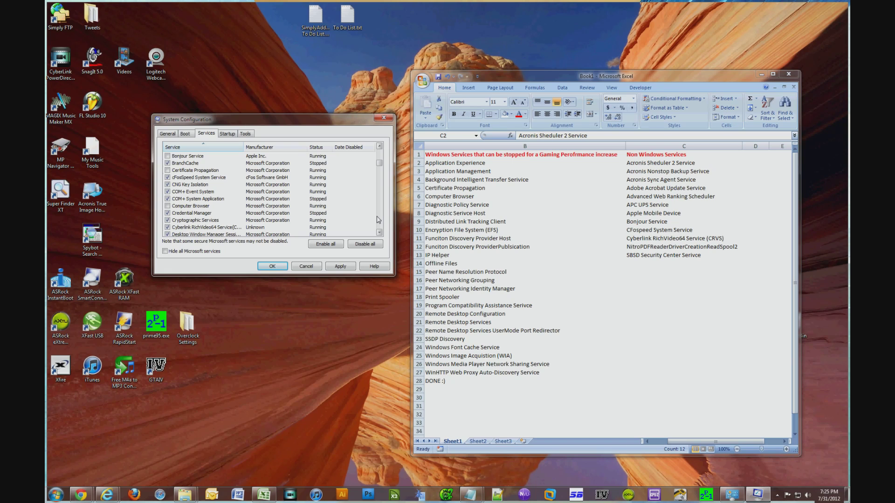
pyautogui.click(168, 170)
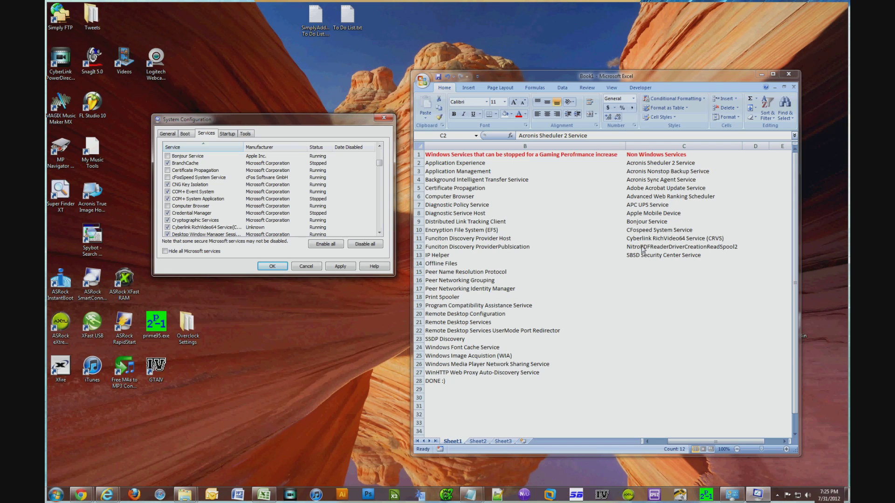
pyautogui.moveTo(174, 230)
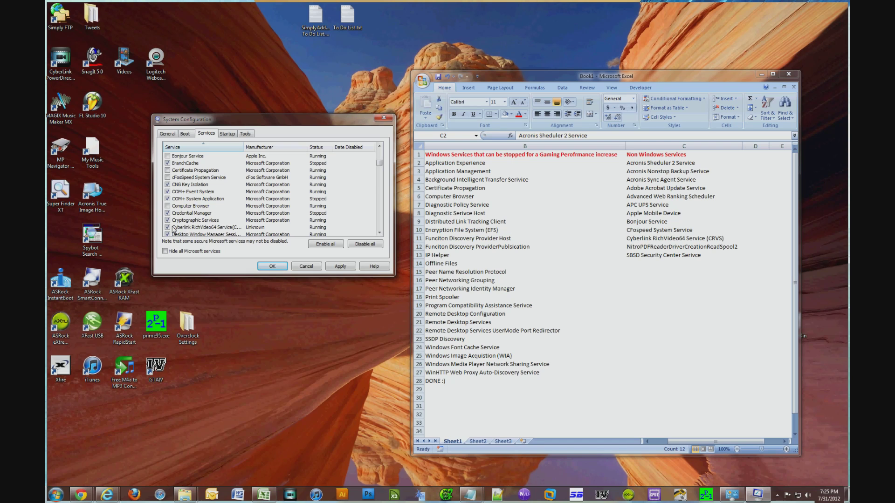
# - Disable the Cyberlink RichVideo64 and Nitro PDF reader driver services
pyautogui.click(168, 220)
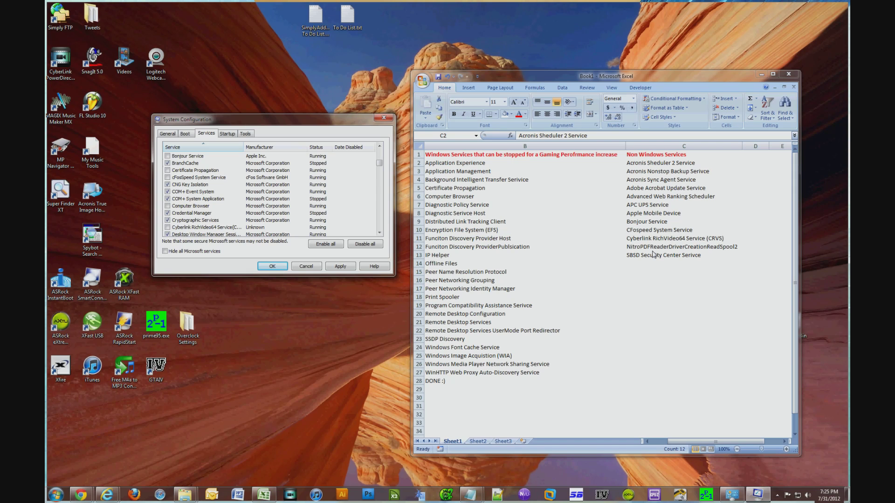
pyautogui.scroll(-3)
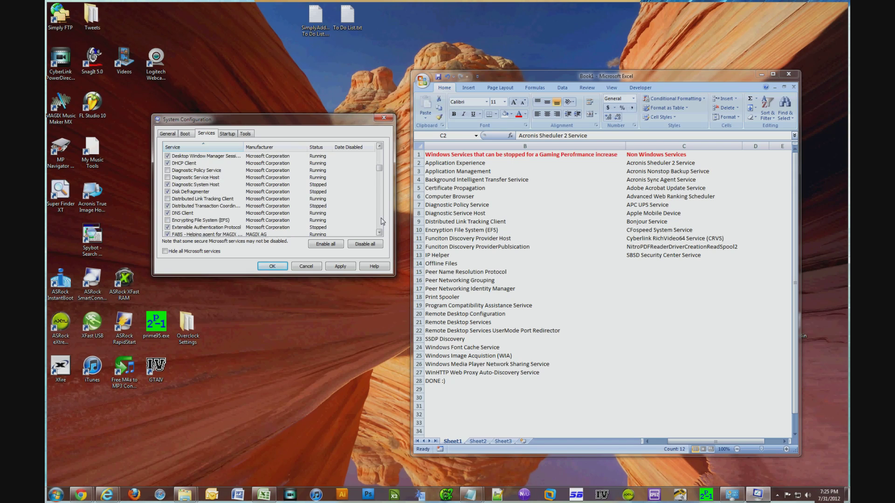
pyautogui.scroll(-3)
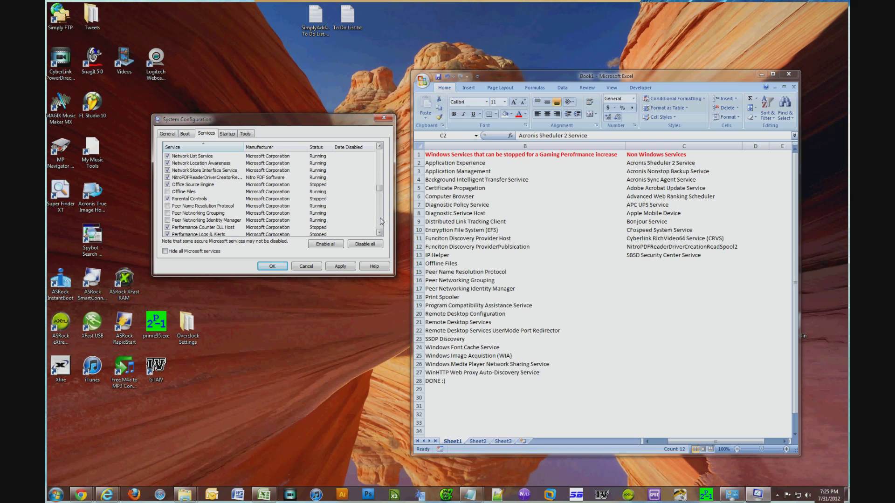
pyautogui.moveTo(378, 222)
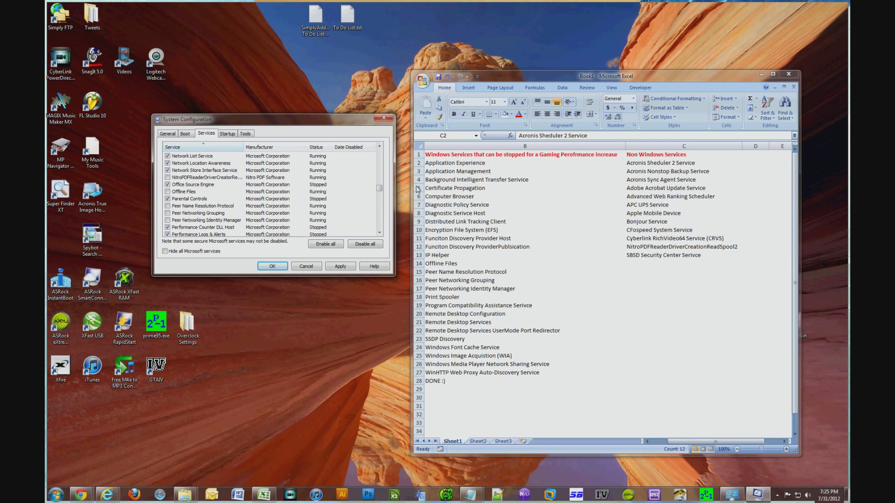
pyautogui.click(380, 205)
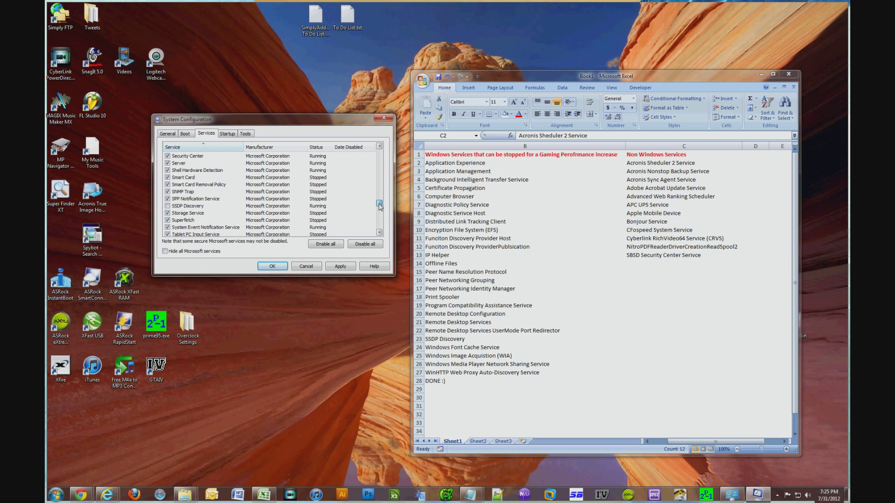
pyautogui.click(378, 203)
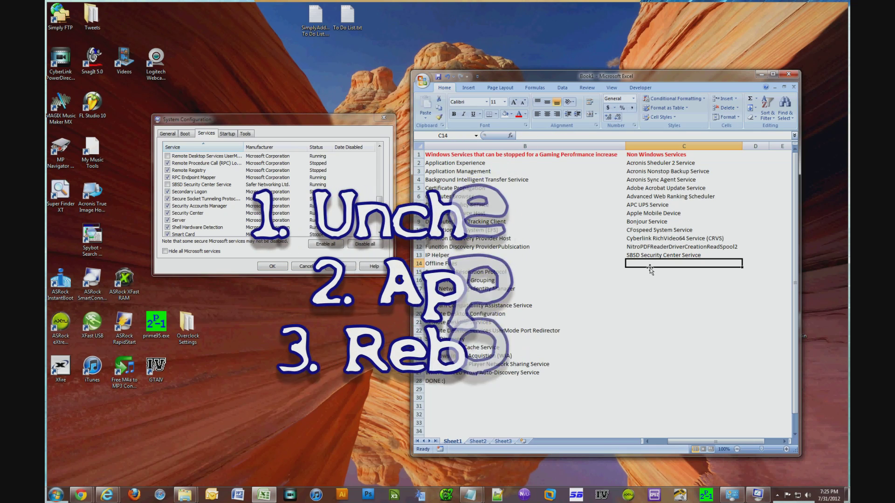
# - End the non-Windows services column with 'DONE :)' and an 'Enjoy Your Gaming!' message
pyautogui.write('DONE :')
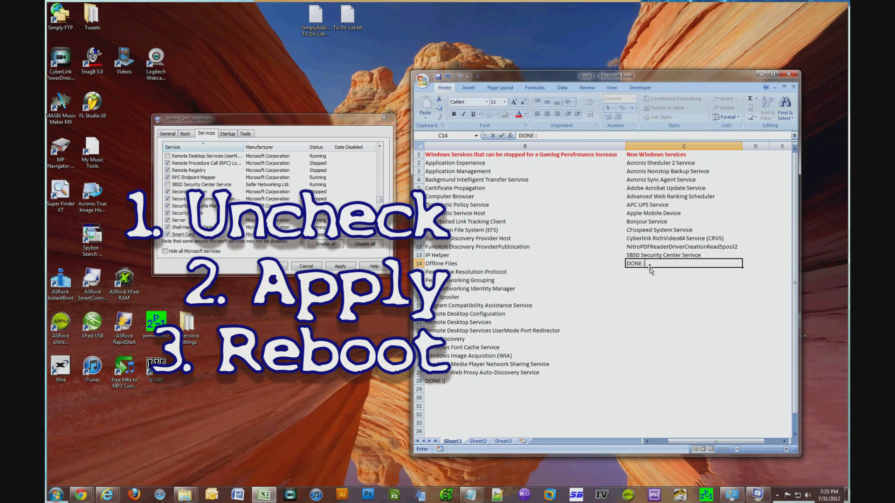
pyautogui.write('Enjoy Your')
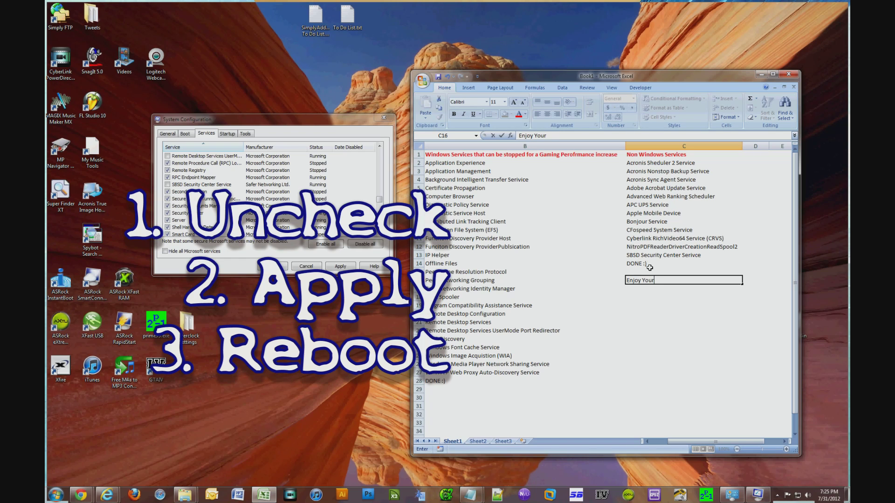
pyautogui.write('Gamin')
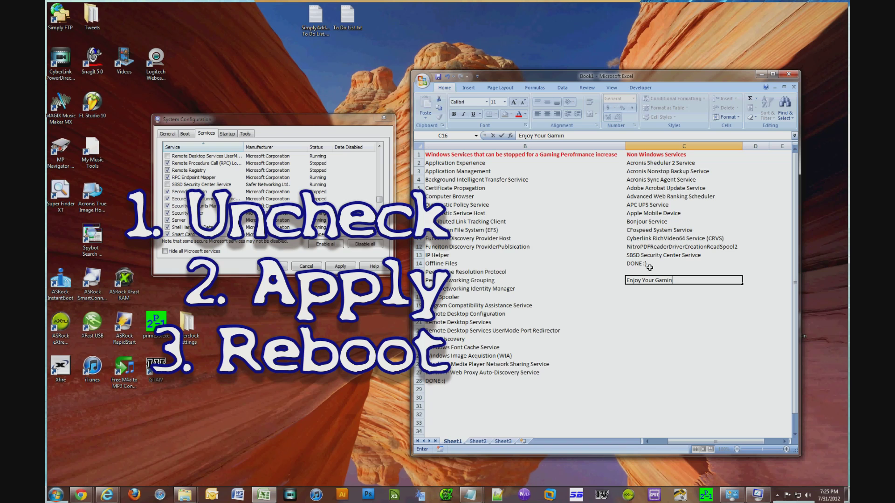
pyautogui.write('g!')
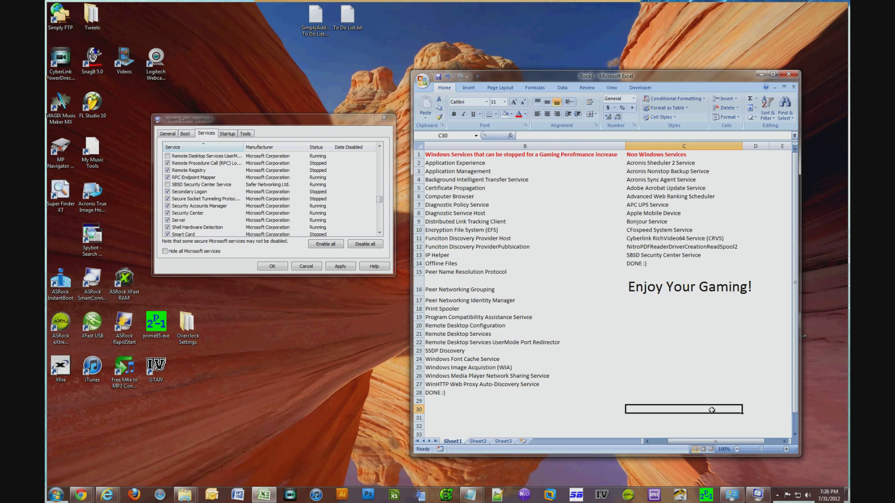
pyautogui.moveTo(601, 339)
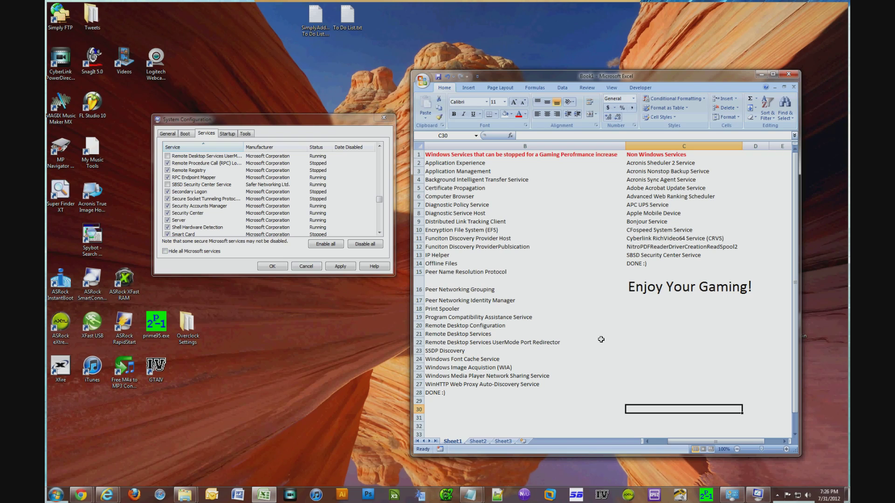
# - Enter 'Subscribe to YouTube/HomeAddition' in C19 beneath the gaming message
pyautogui.click(683, 317)
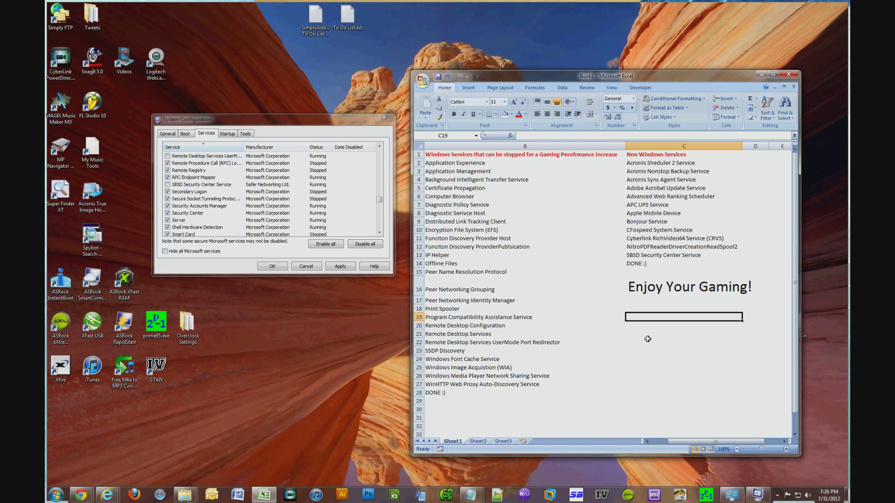
pyautogui.write('Subscr')
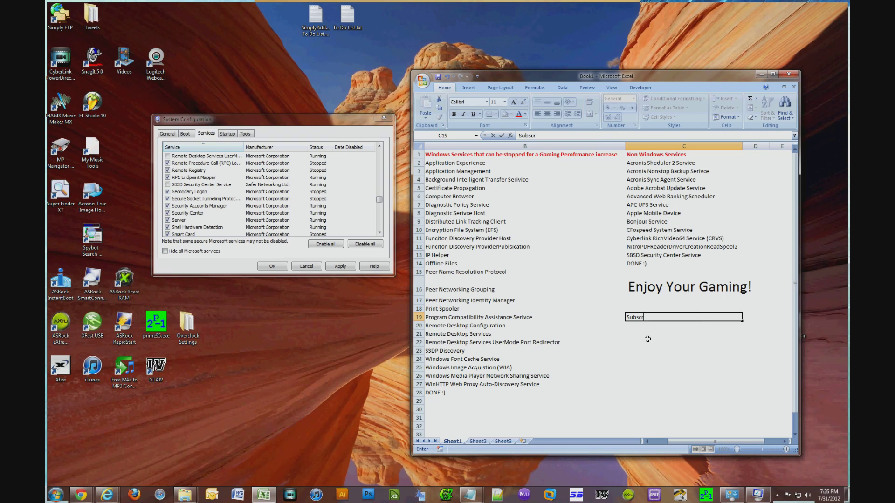
pyautogui.write('ibe to')
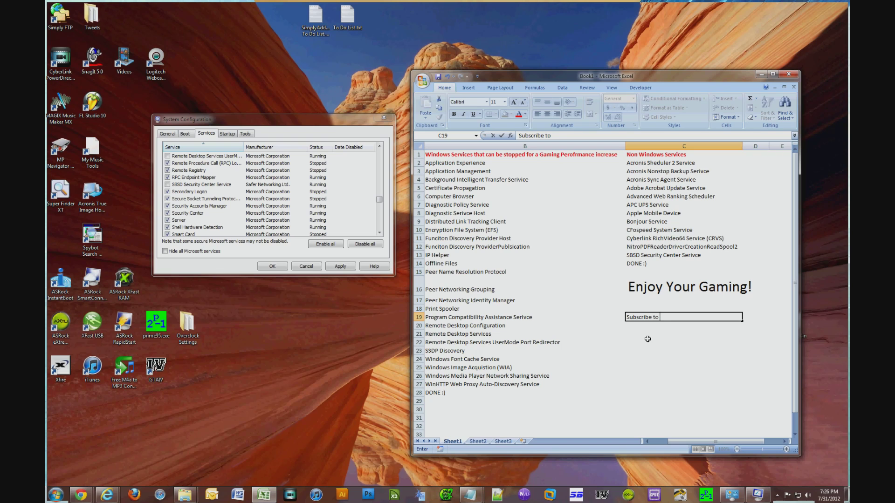
pyautogui.write('YouTub')
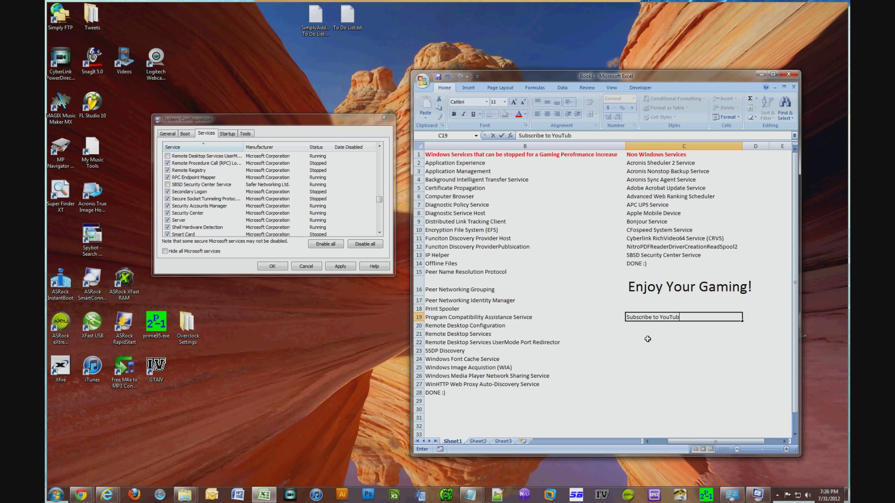
pyautogui.write('/HomeAddition')
pyautogui.click(683, 326)
pyautogui.write('Because I will be4')
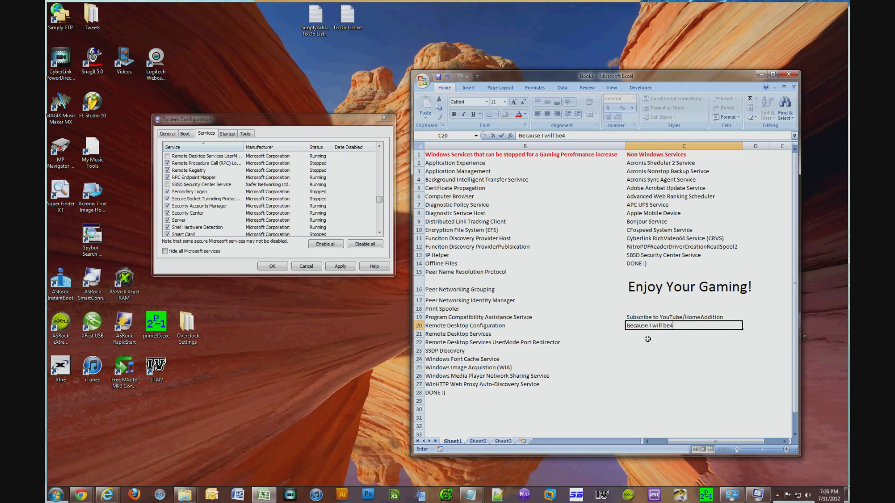
# - Begin the follow-up line in C20 about adding more great content
pyautogui.write('adding lots of')
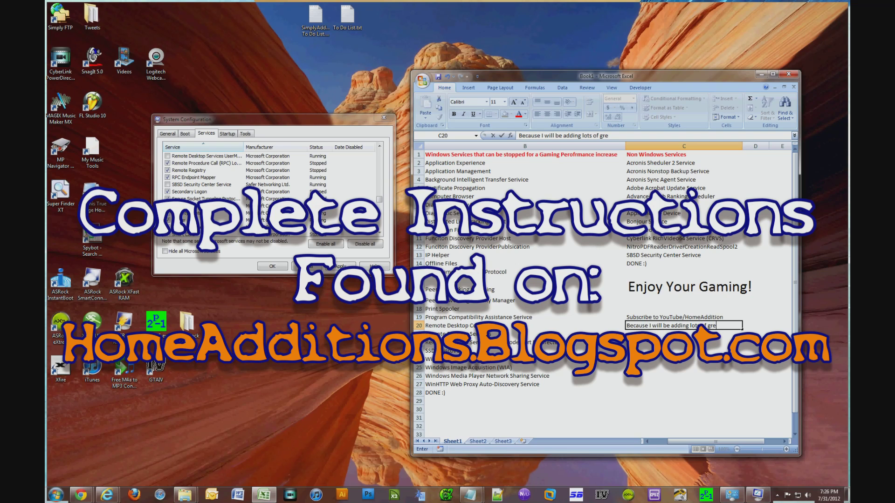
pyautogui.write('great H')
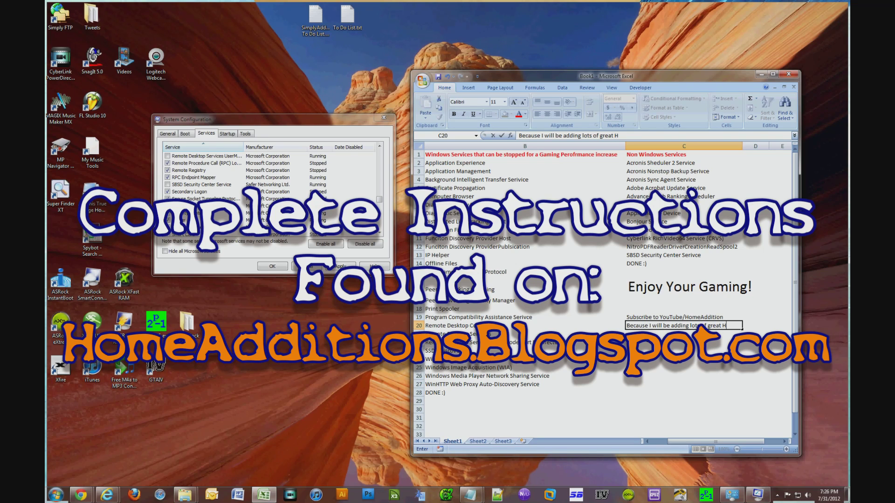